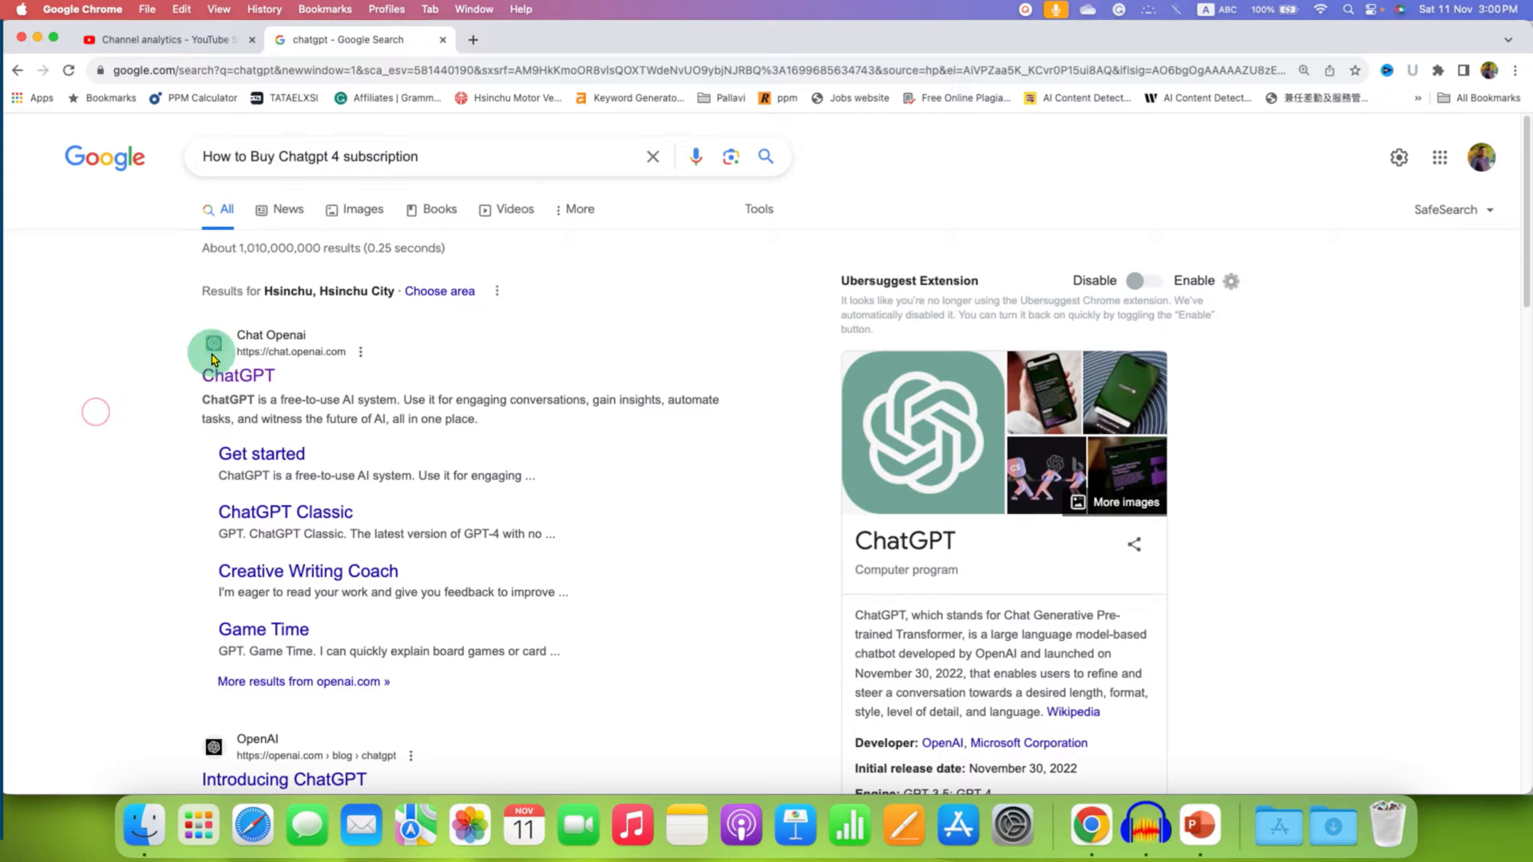
{"action": "mouse_move", "coordinate": [282, 406]}
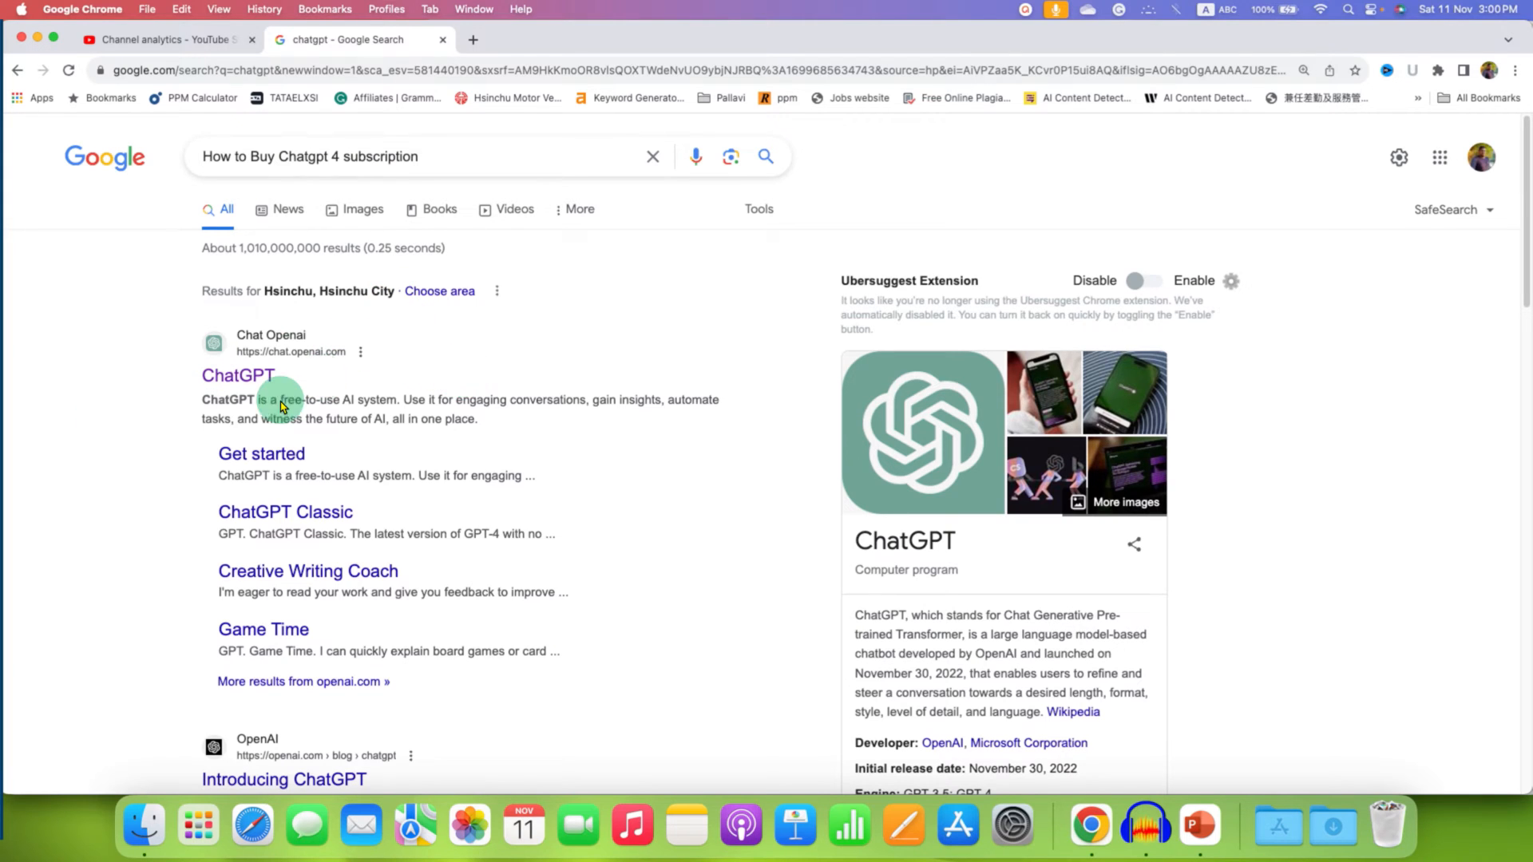
{"action": "mouse_move", "coordinate": [238, 375]}
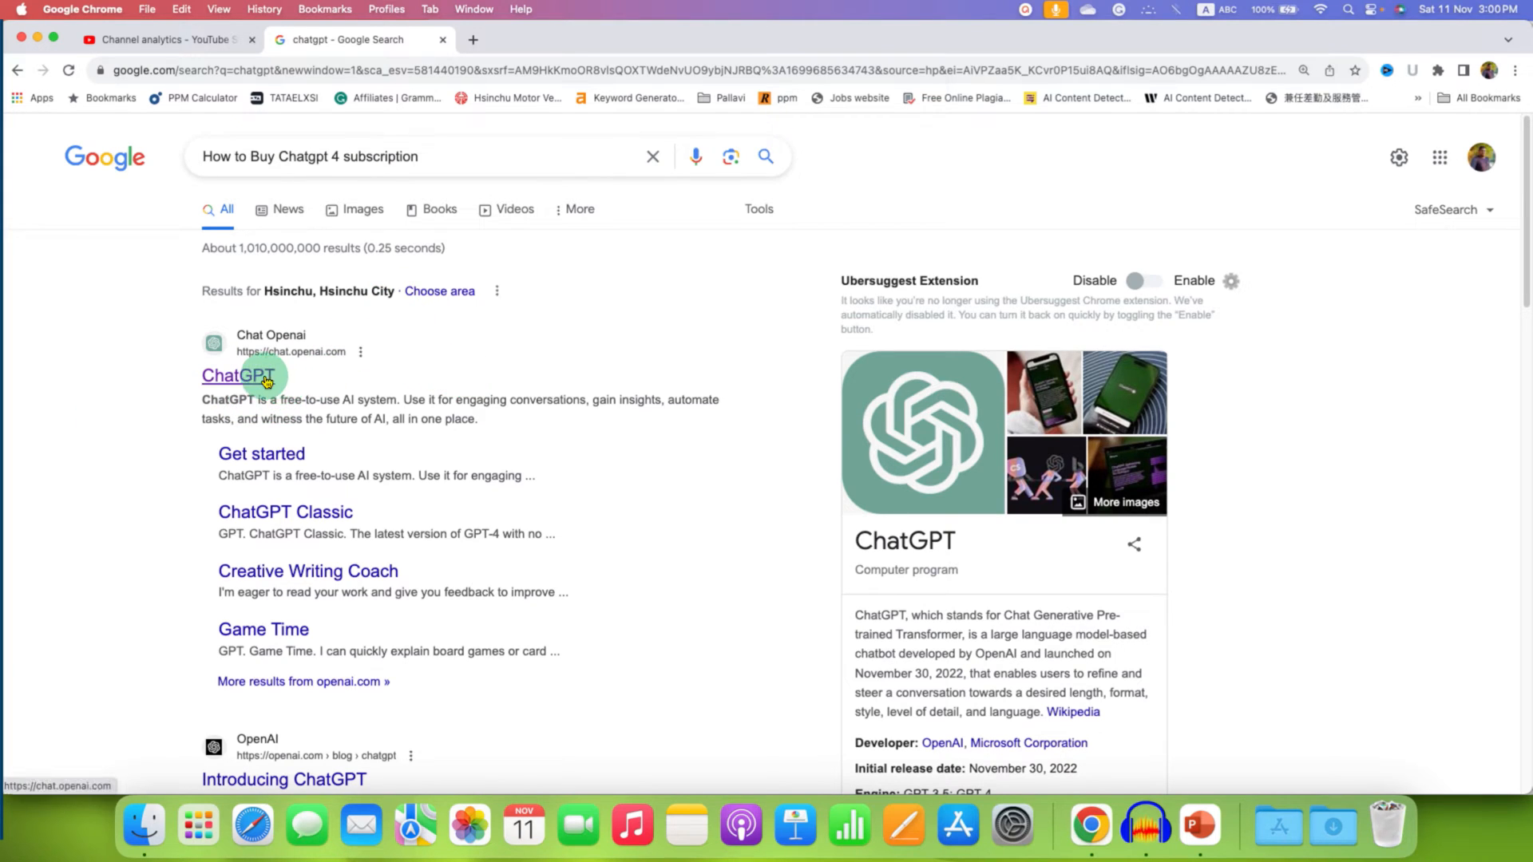
Open the ChatGPT result from the Google search in a new tab
{"action": "right_click", "coordinate": [235, 375]}
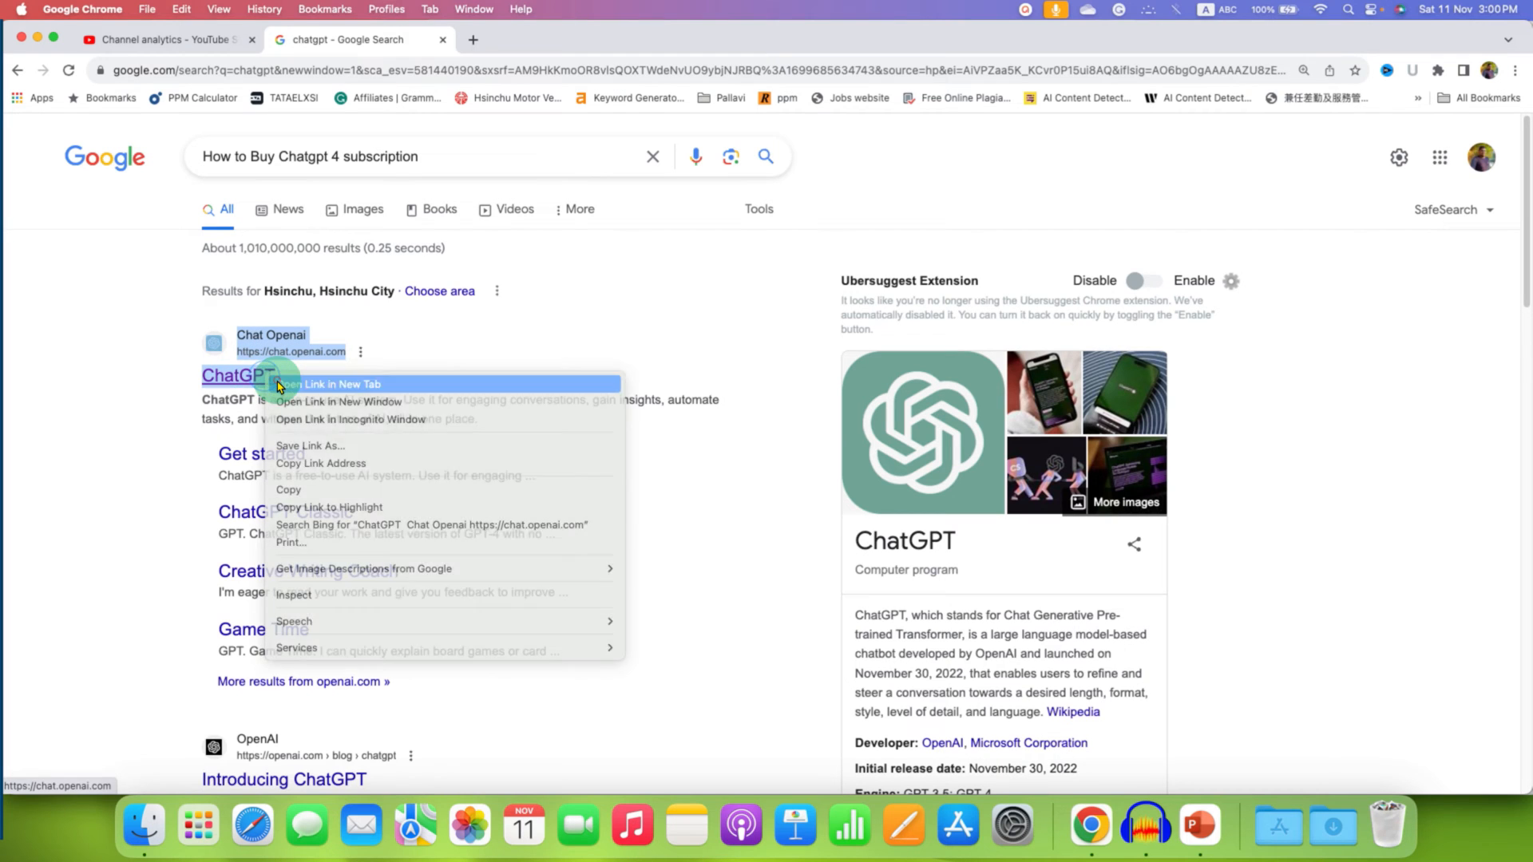
{"action": "left_click", "coordinate": [330, 384]}
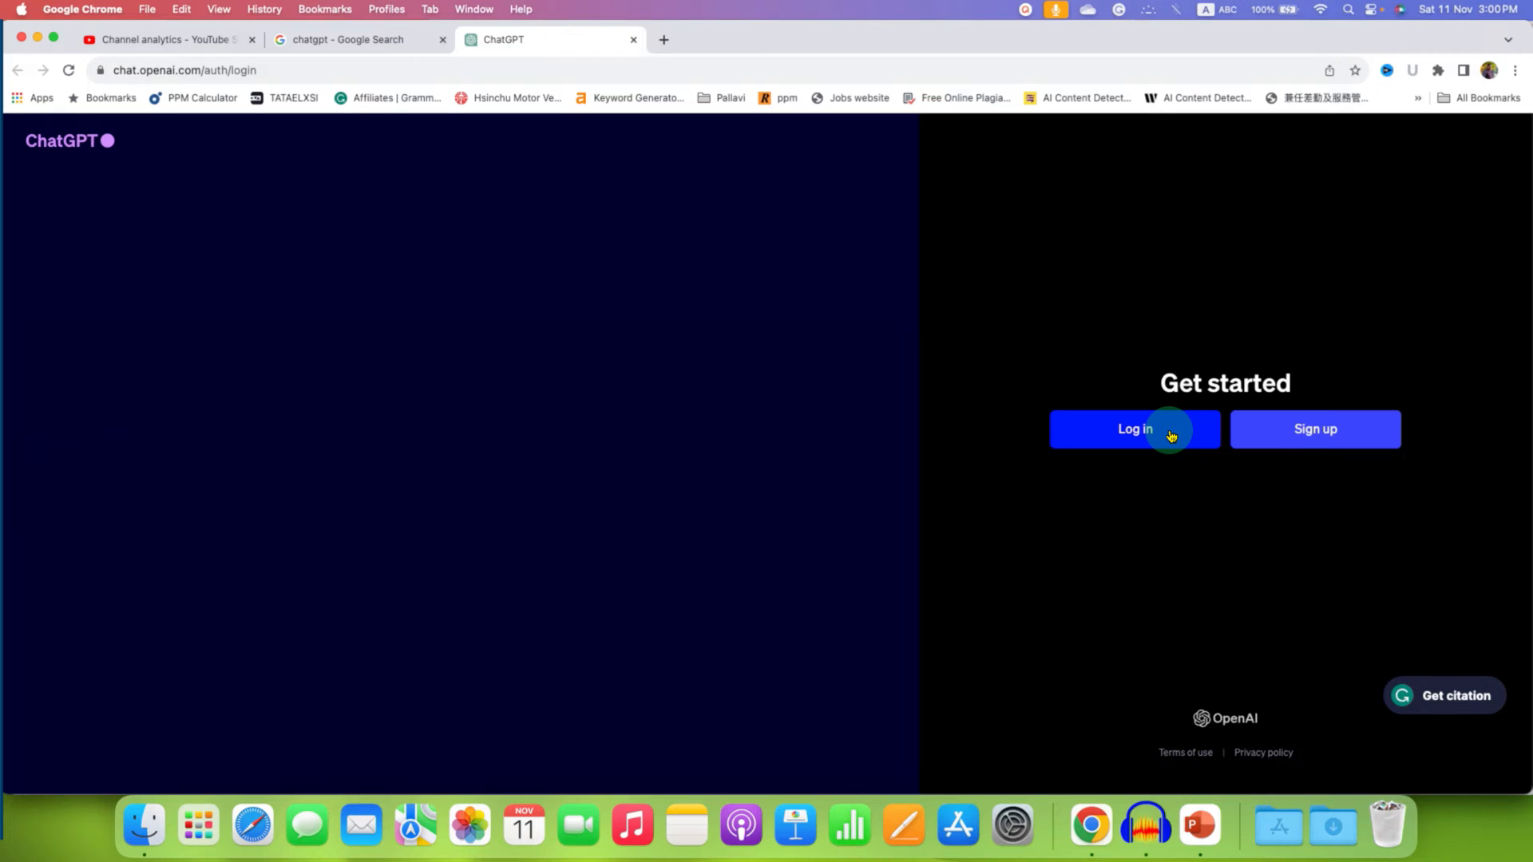
Log in to ChatGPT using Continue with Google
{"action": "left_click", "coordinate": [1134, 429]}
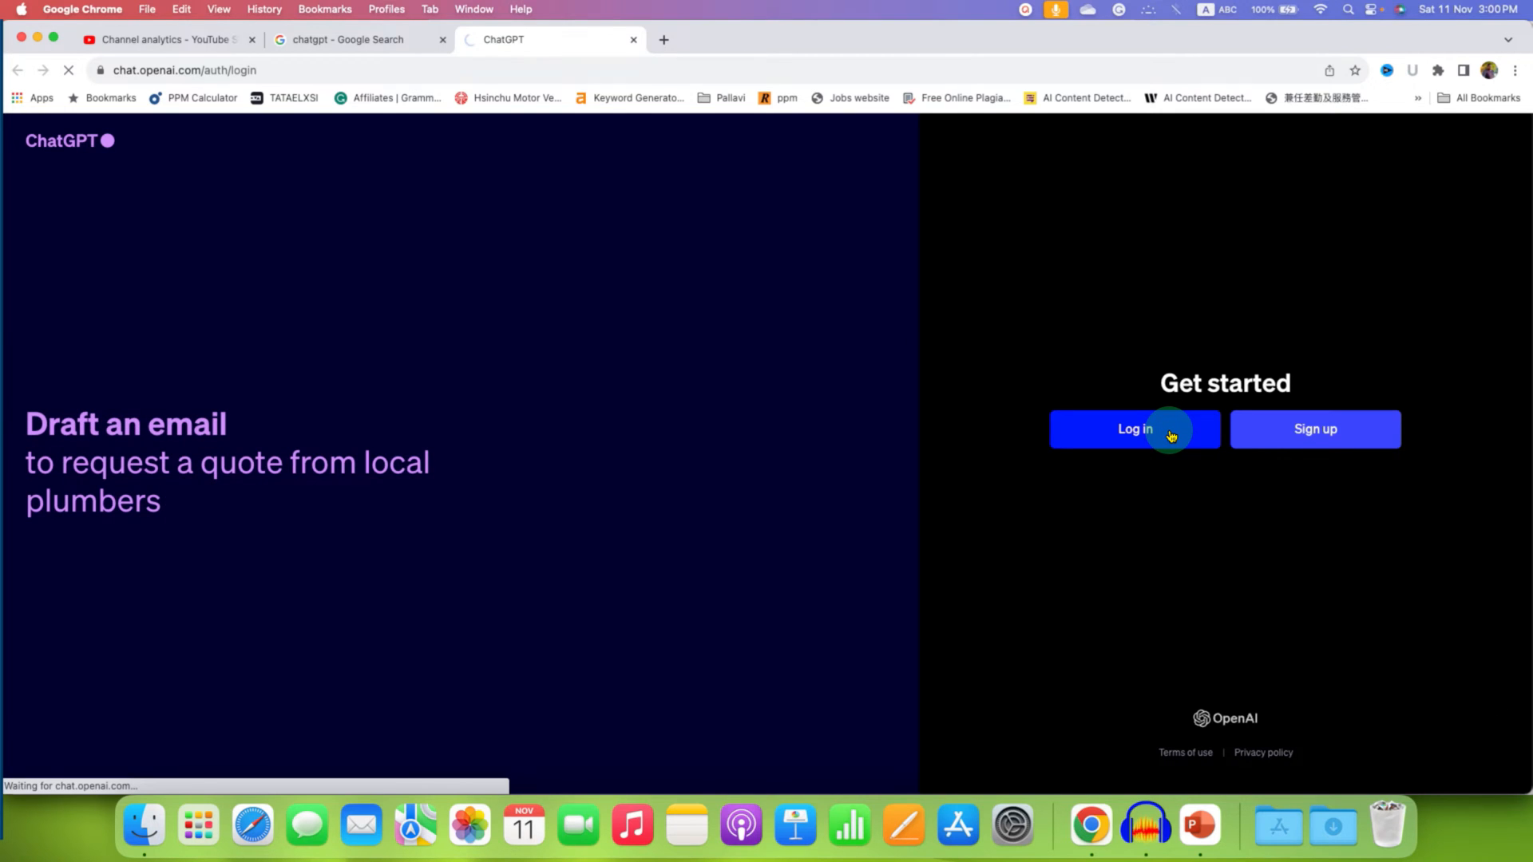
{"action": "left_click", "coordinate": [1134, 428]}
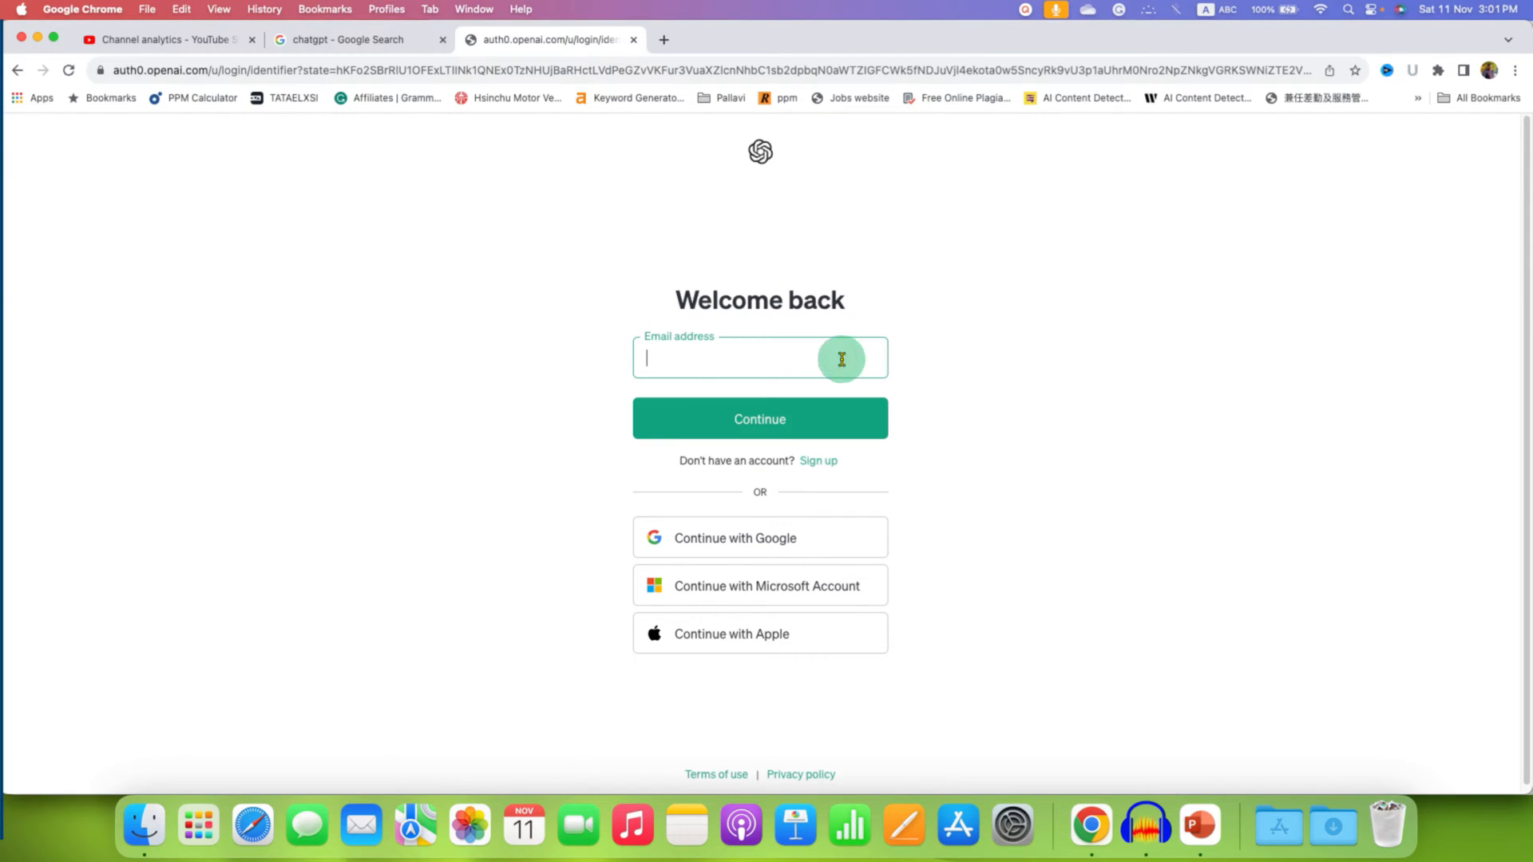
{"action": "mouse_move", "coordinate": [793, 538]}
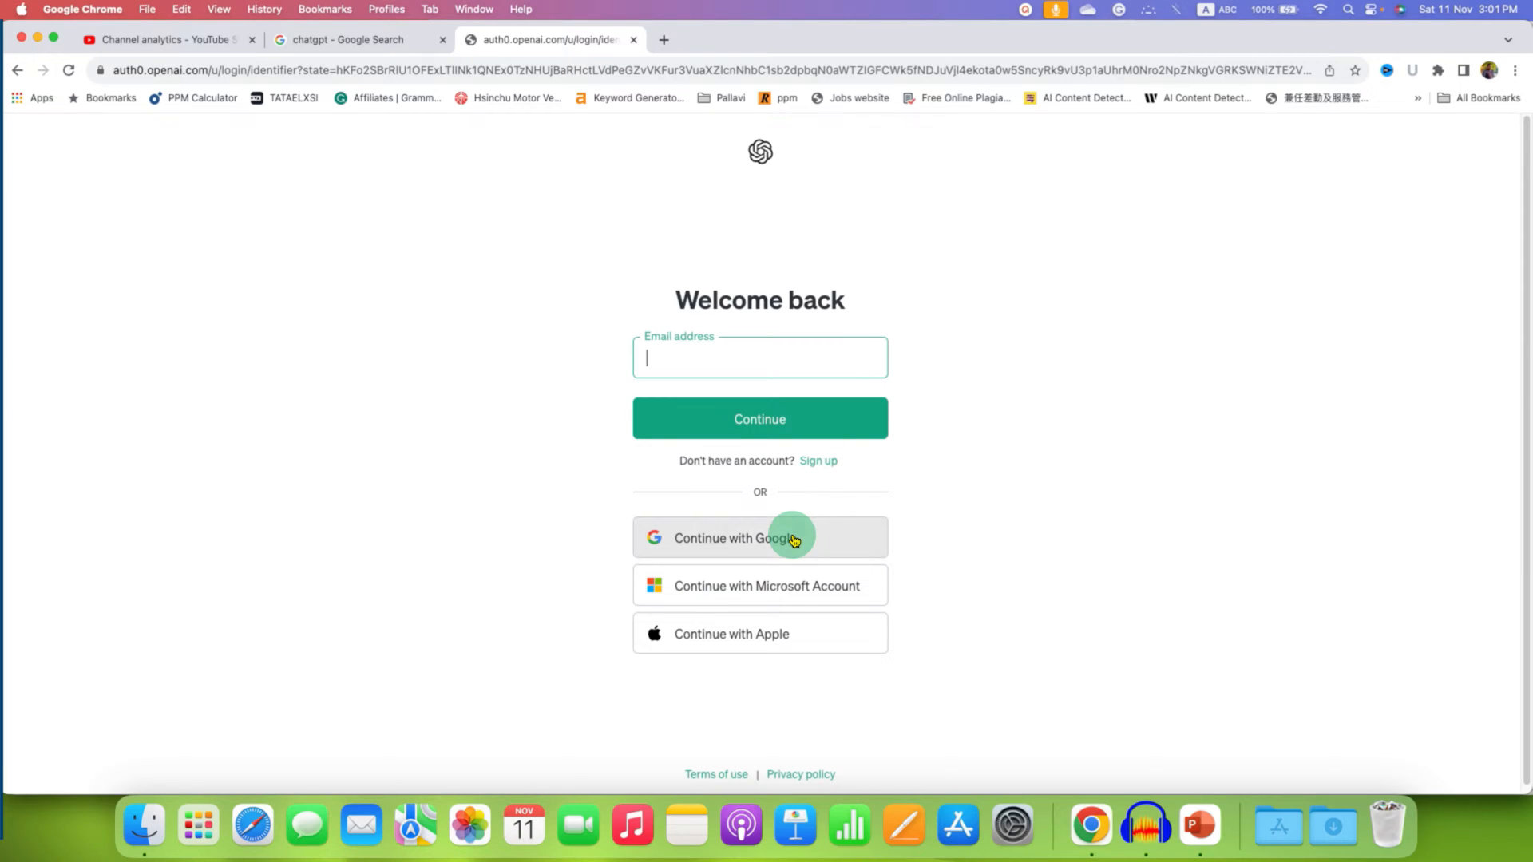
{"action": "left_click", "coordinate": [759, 537]}
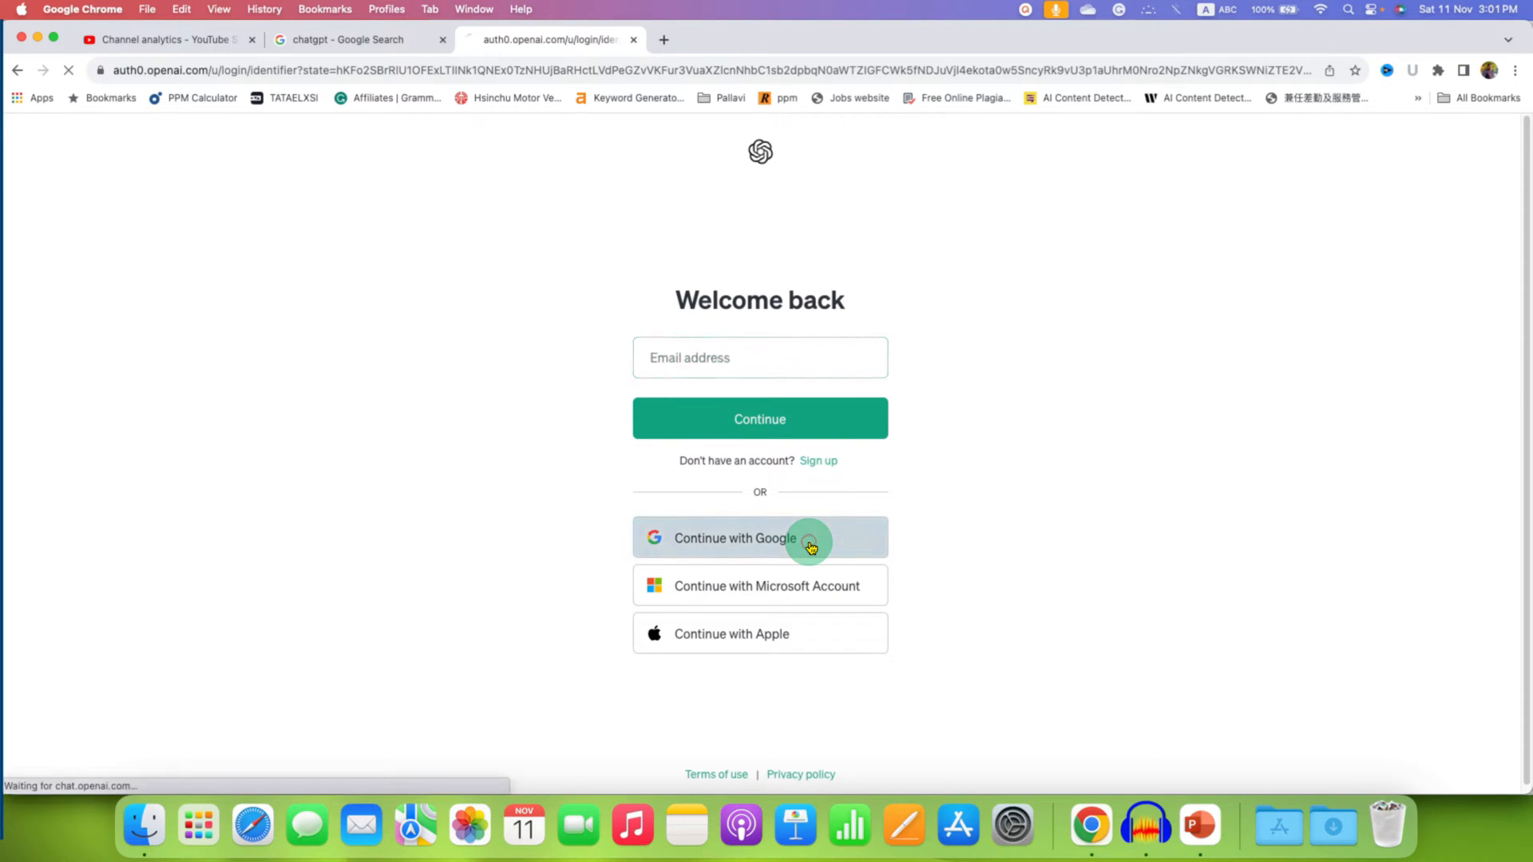
{"action": "left_click", "coordinate": [760, 537]}
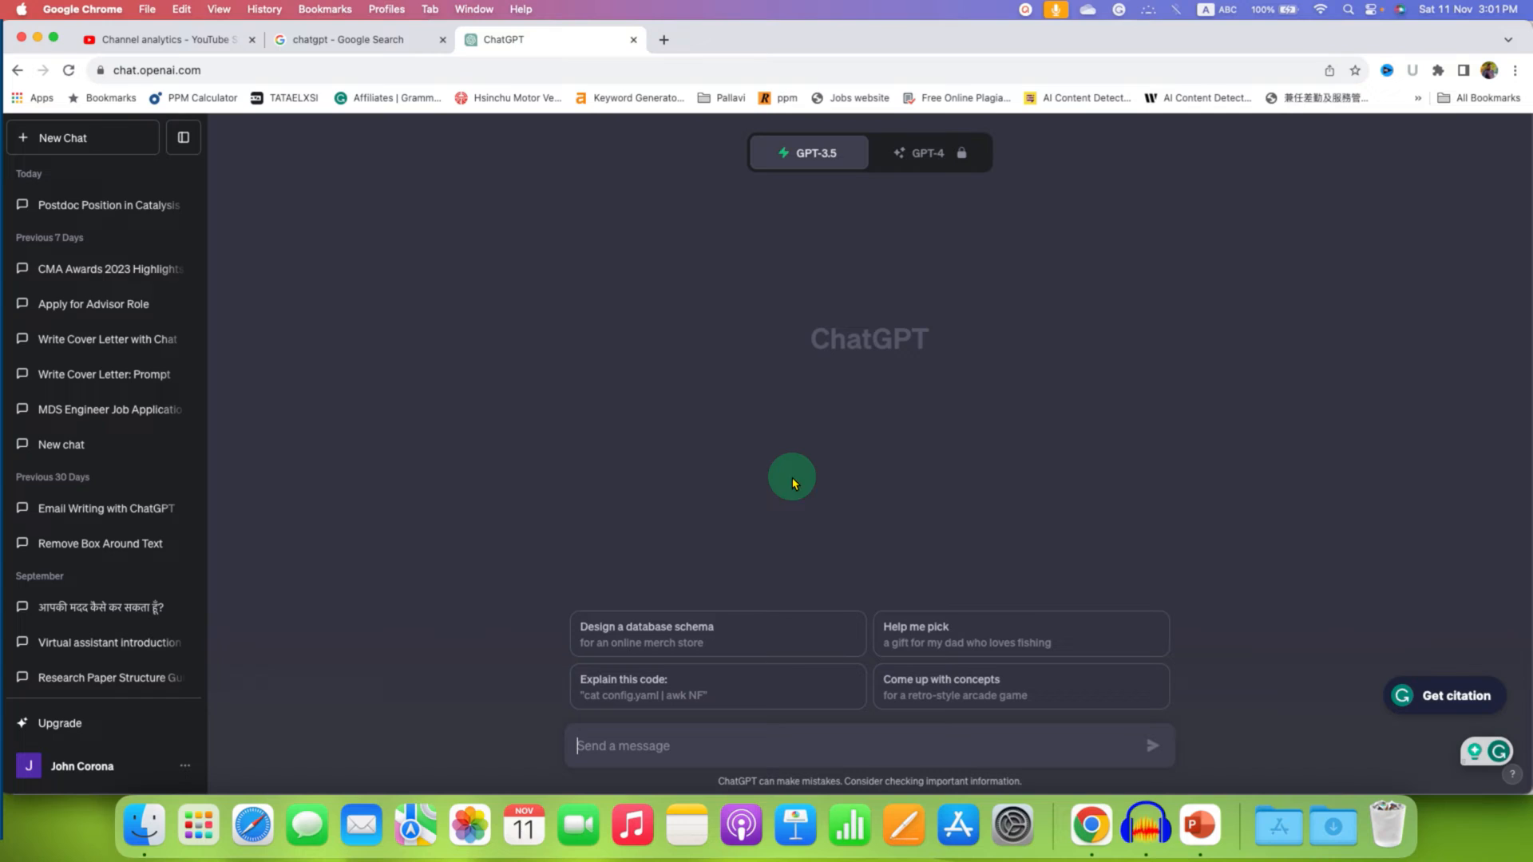
{"action": "mouse_move", "coordinate": [798, 458]}
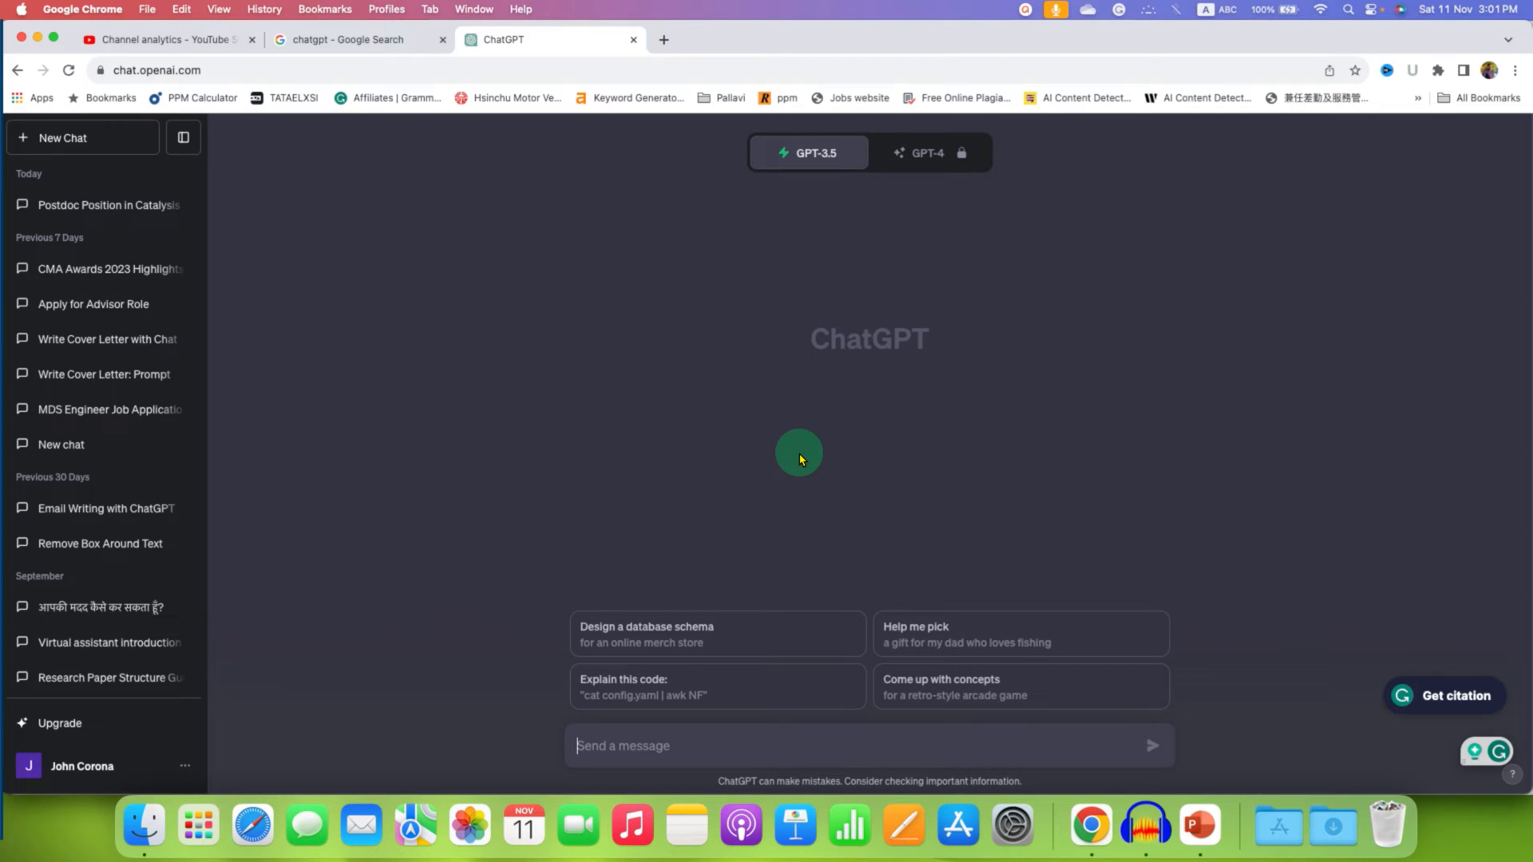
{"action": "mouse_move", "coordinate": [919, 191]}
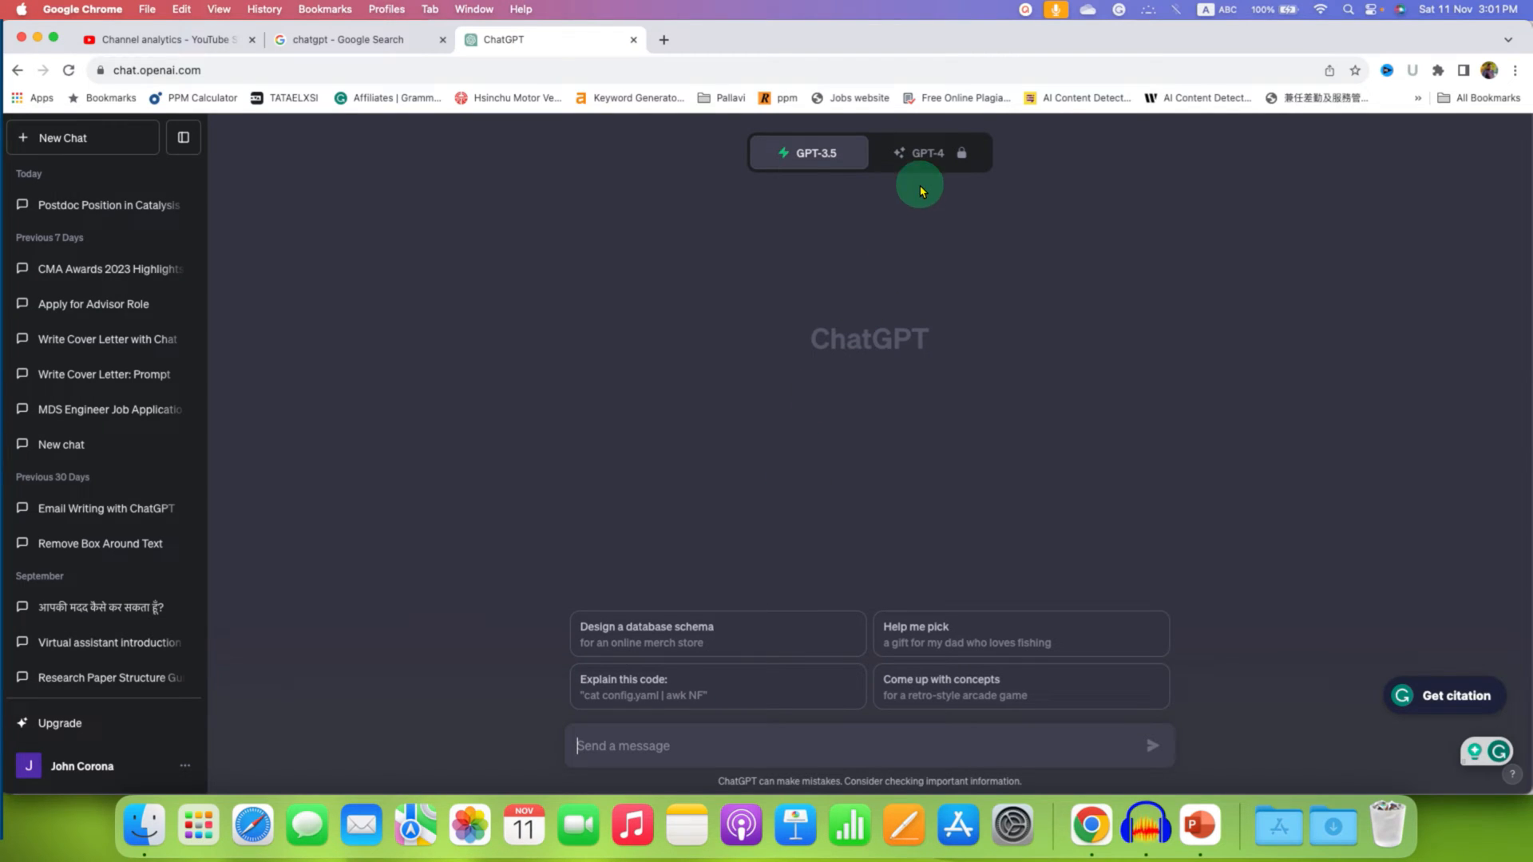
{"action": "mouse_move", "coordinate": [810, 166]}
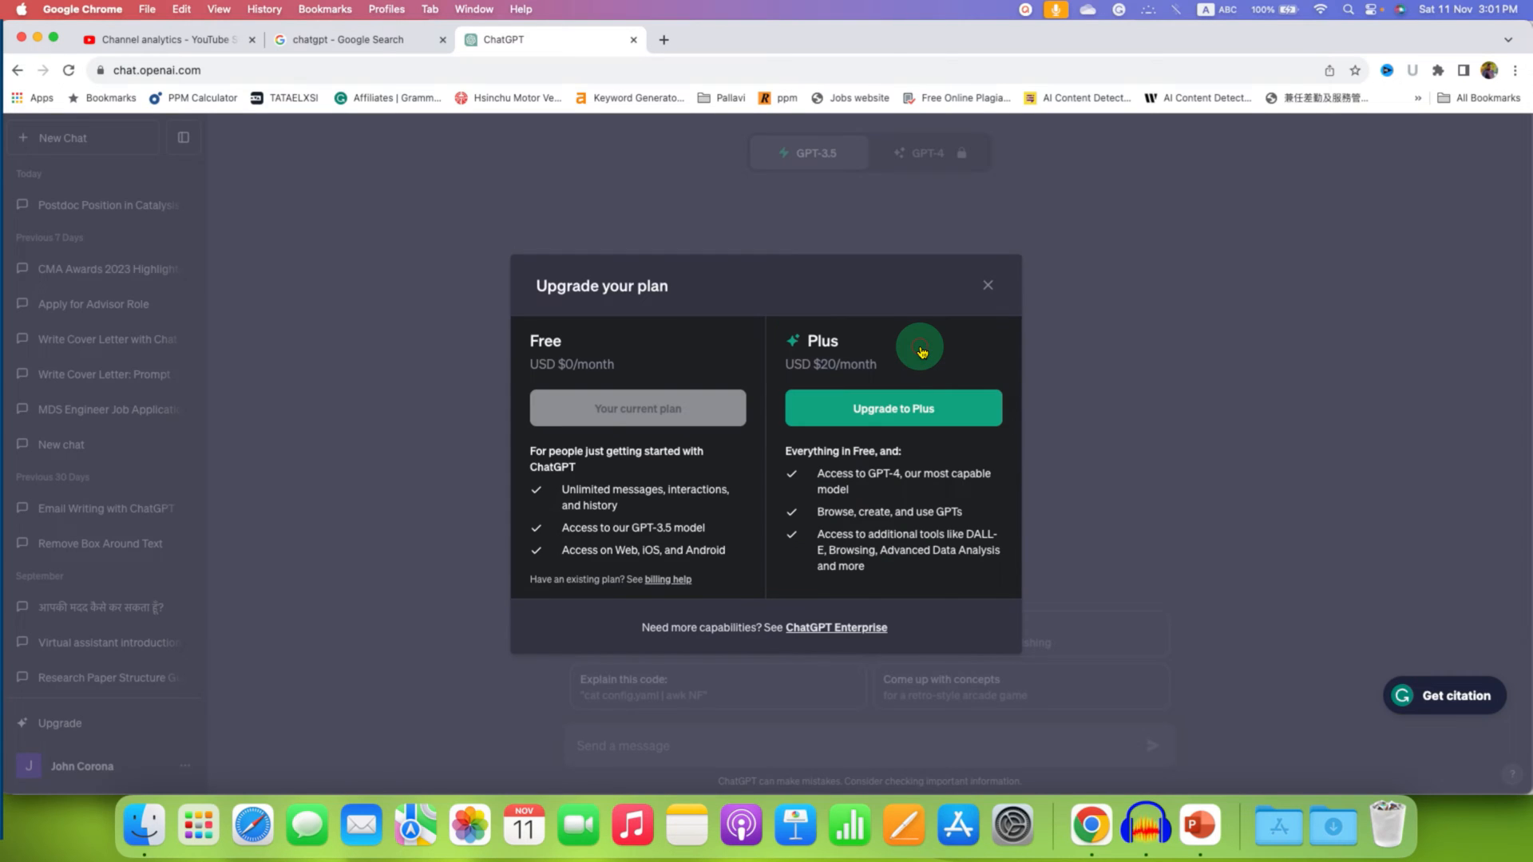
{"action": "mouse_move", "coordinate": [593, 515]}
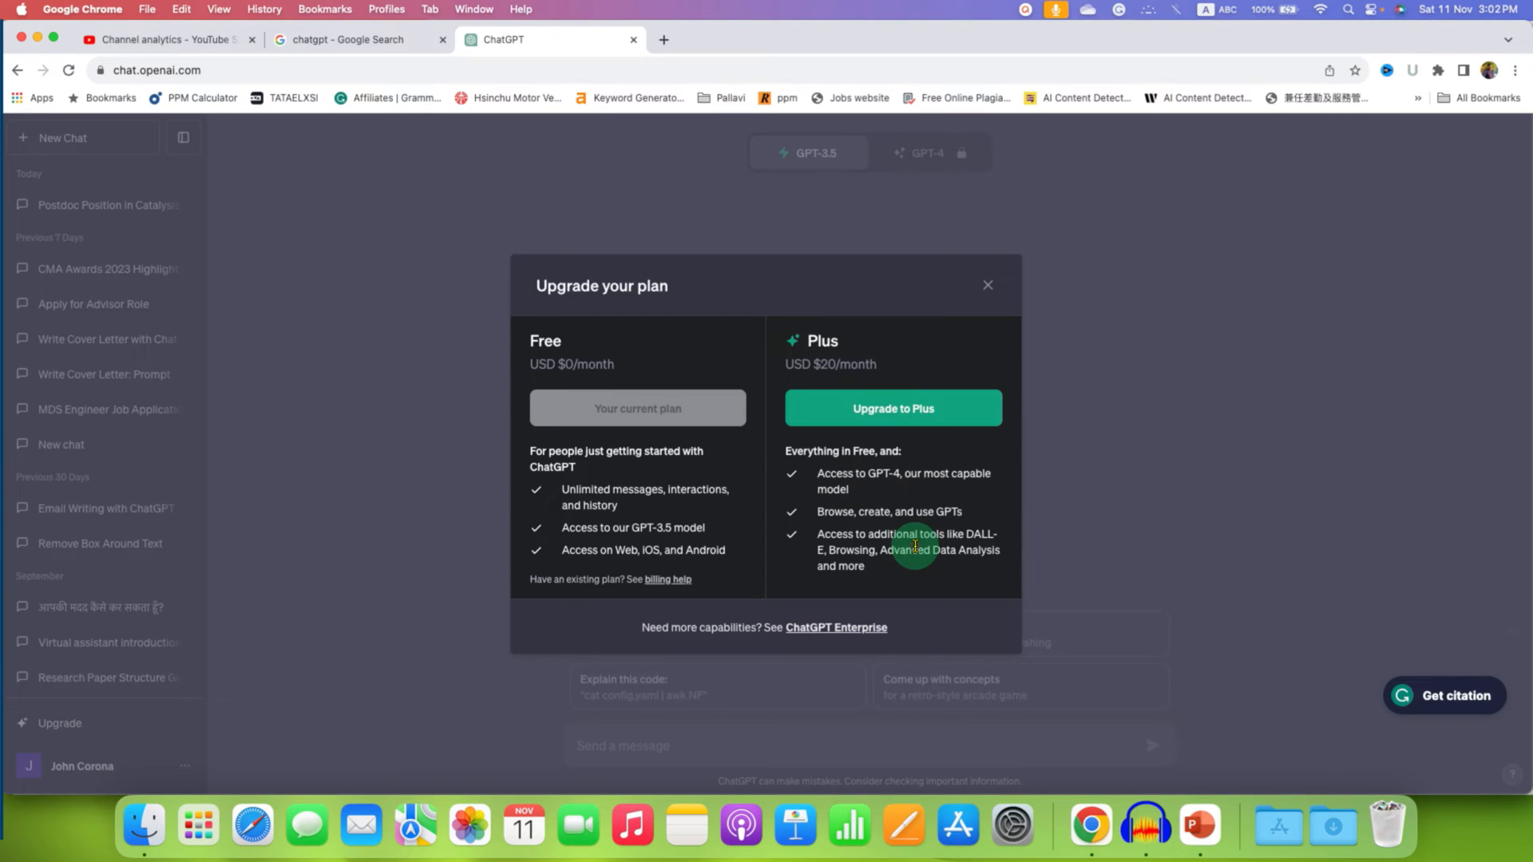
{"action": "mouse_move", "coordinate": [936, 427]}
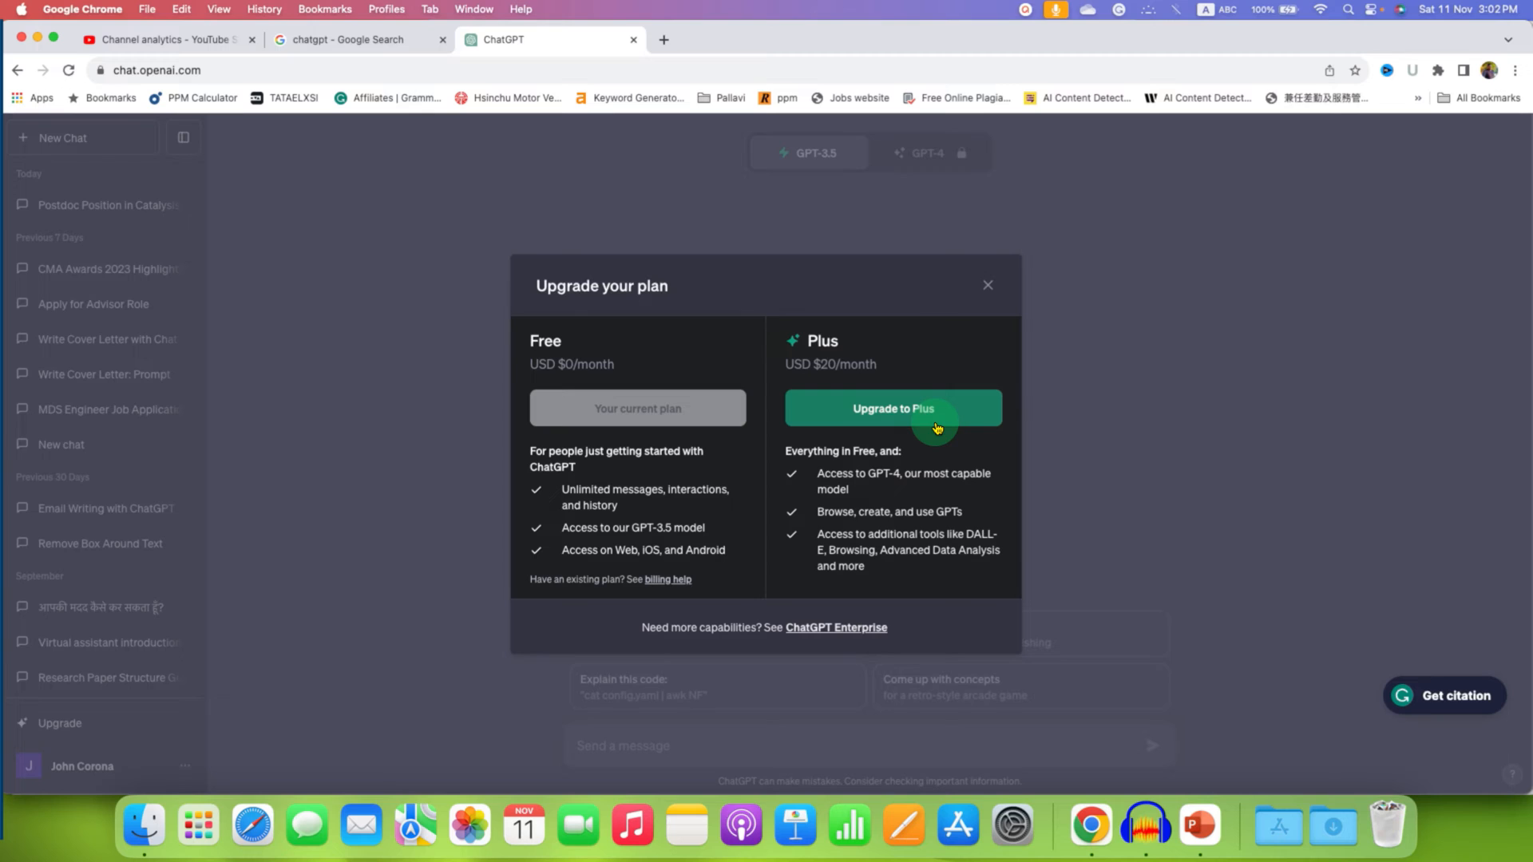
Choose the USD $20/month Plus plan and continue to checkout
{"action": "left_click", "coordinate": [893, 408]}
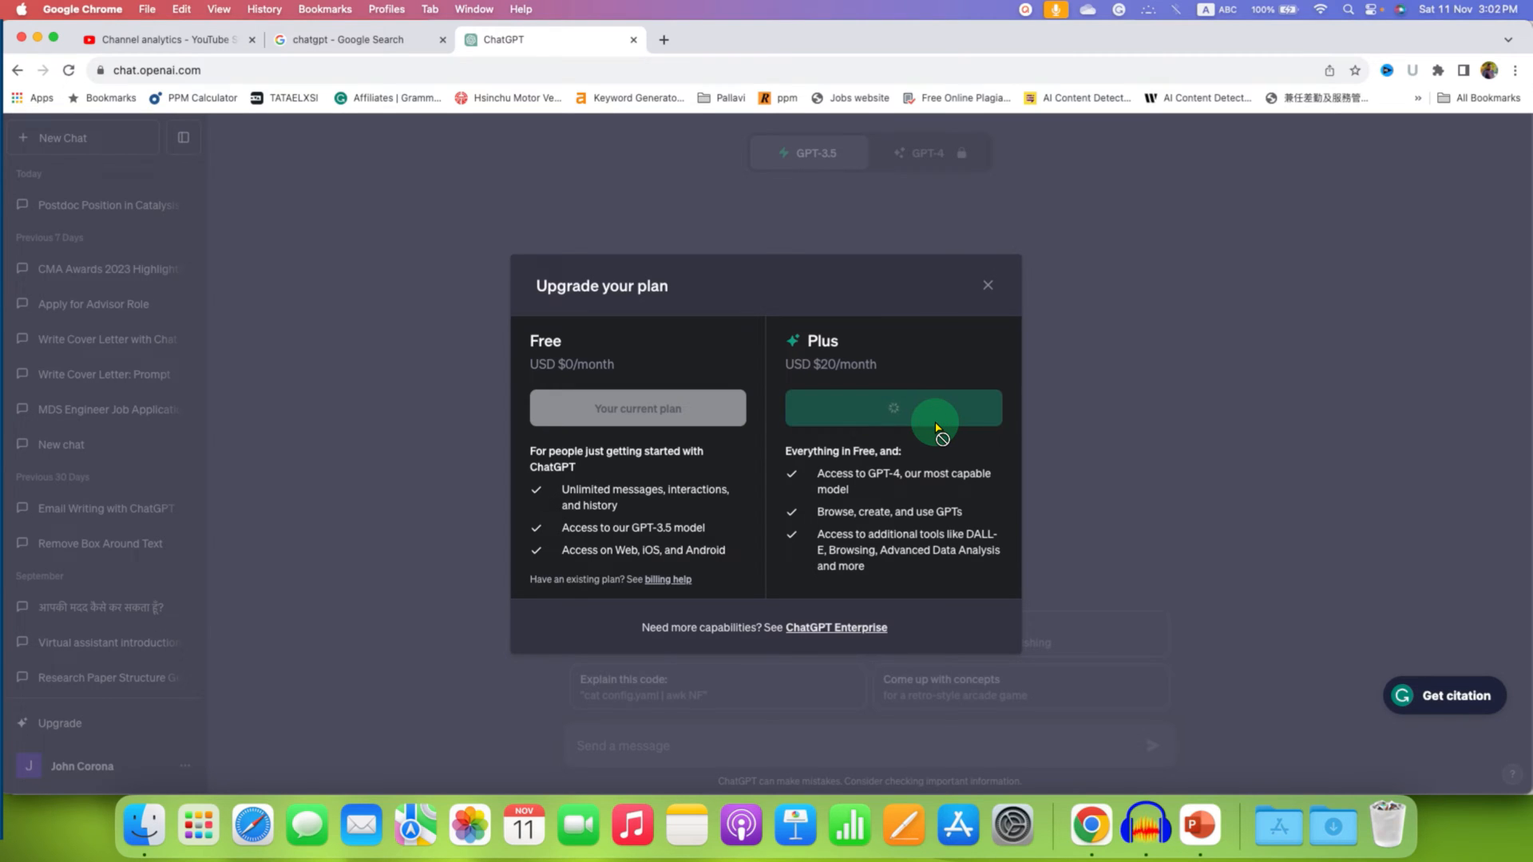
{"action": "left_click", "coordinate": [893, 408]}
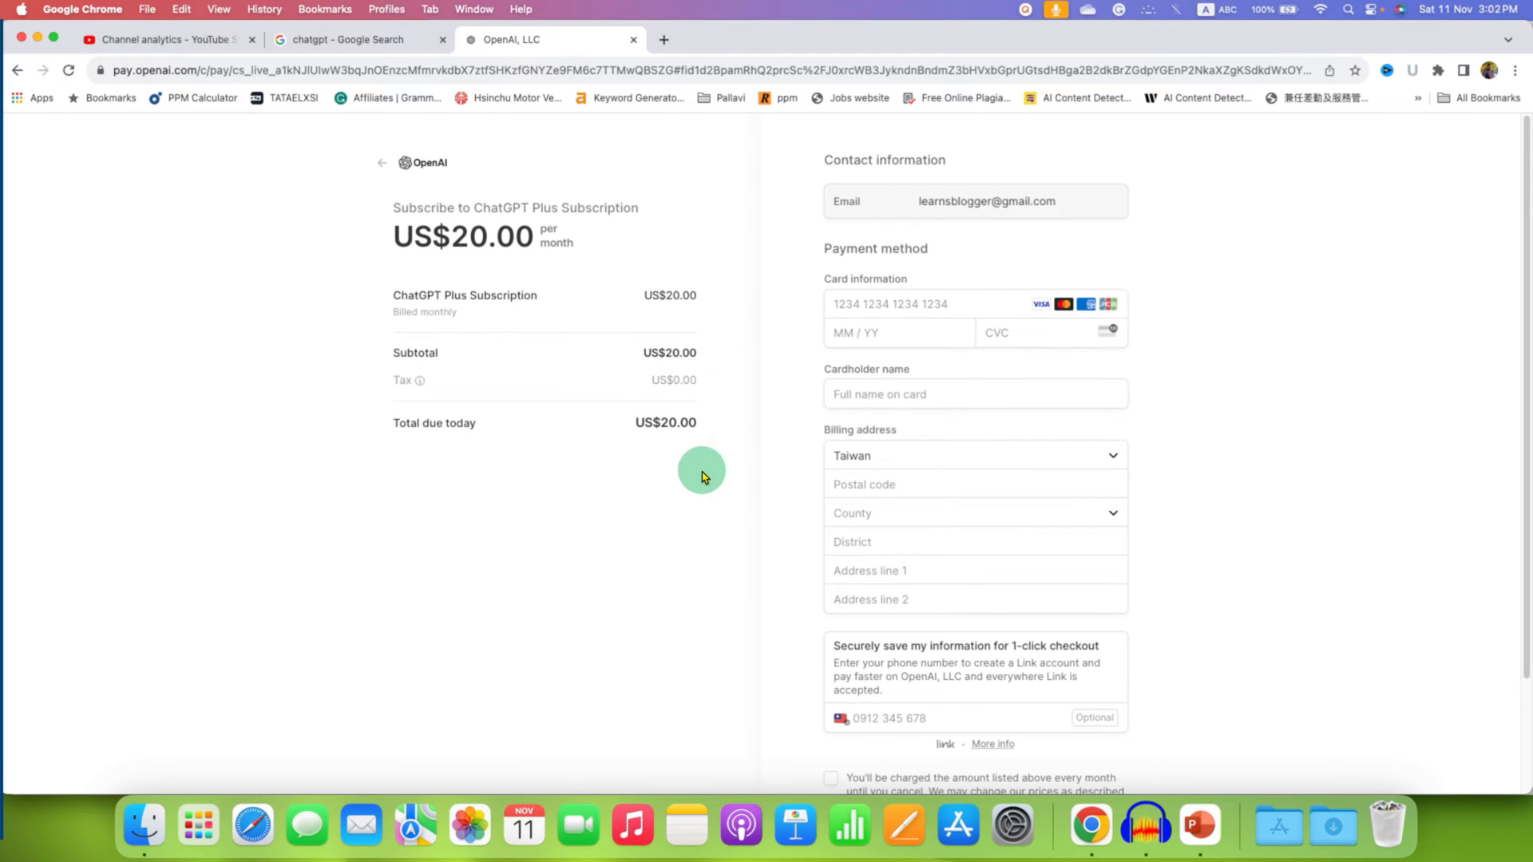
{"action": "mouse_move", "coordinate": [609, 541]}
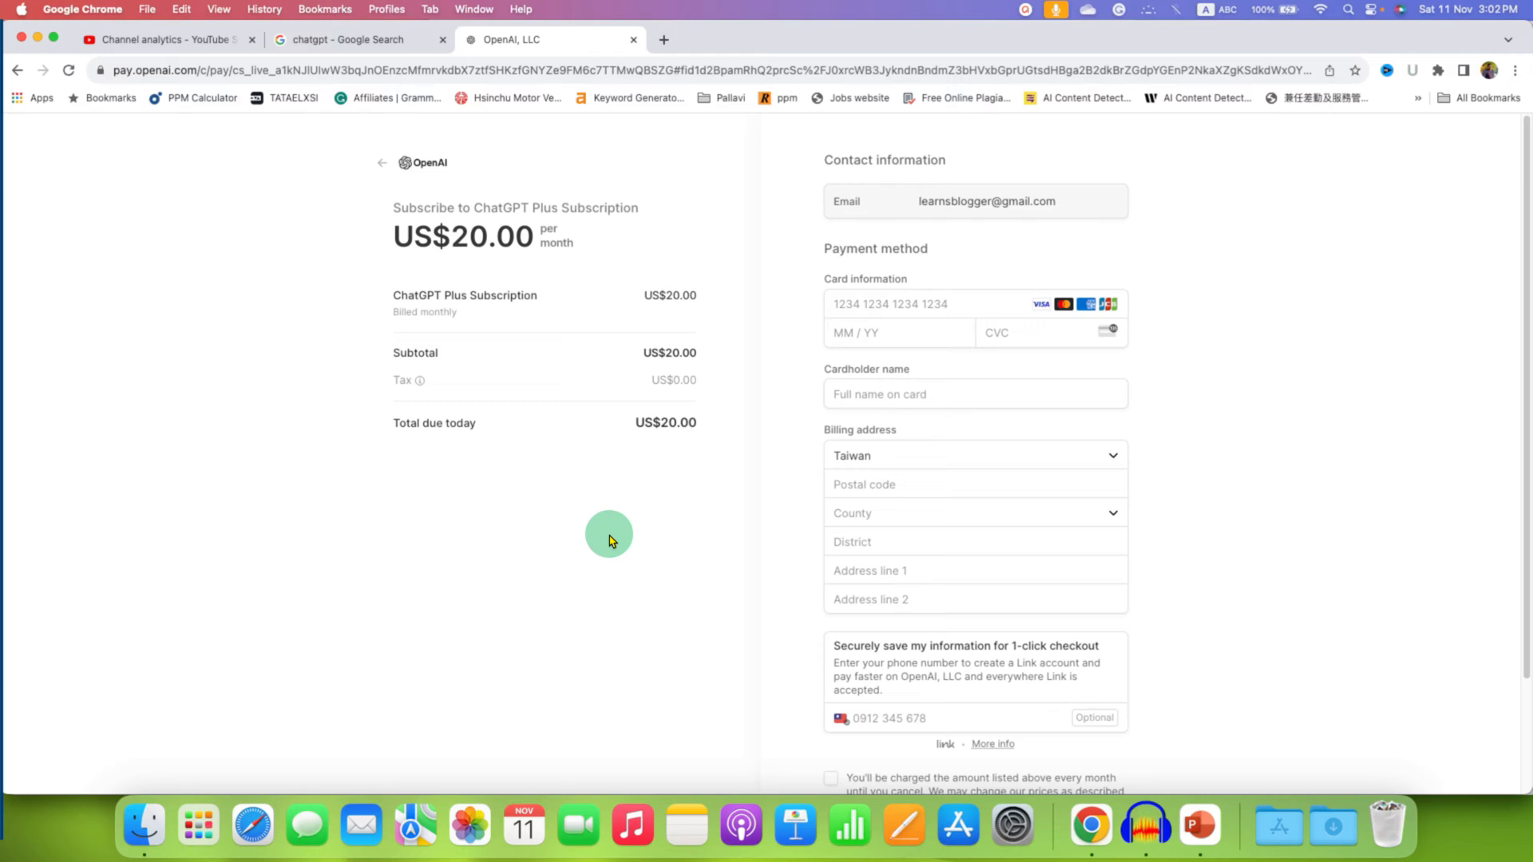
{"action": "mouse_move", "coordinate": [967, 250]}
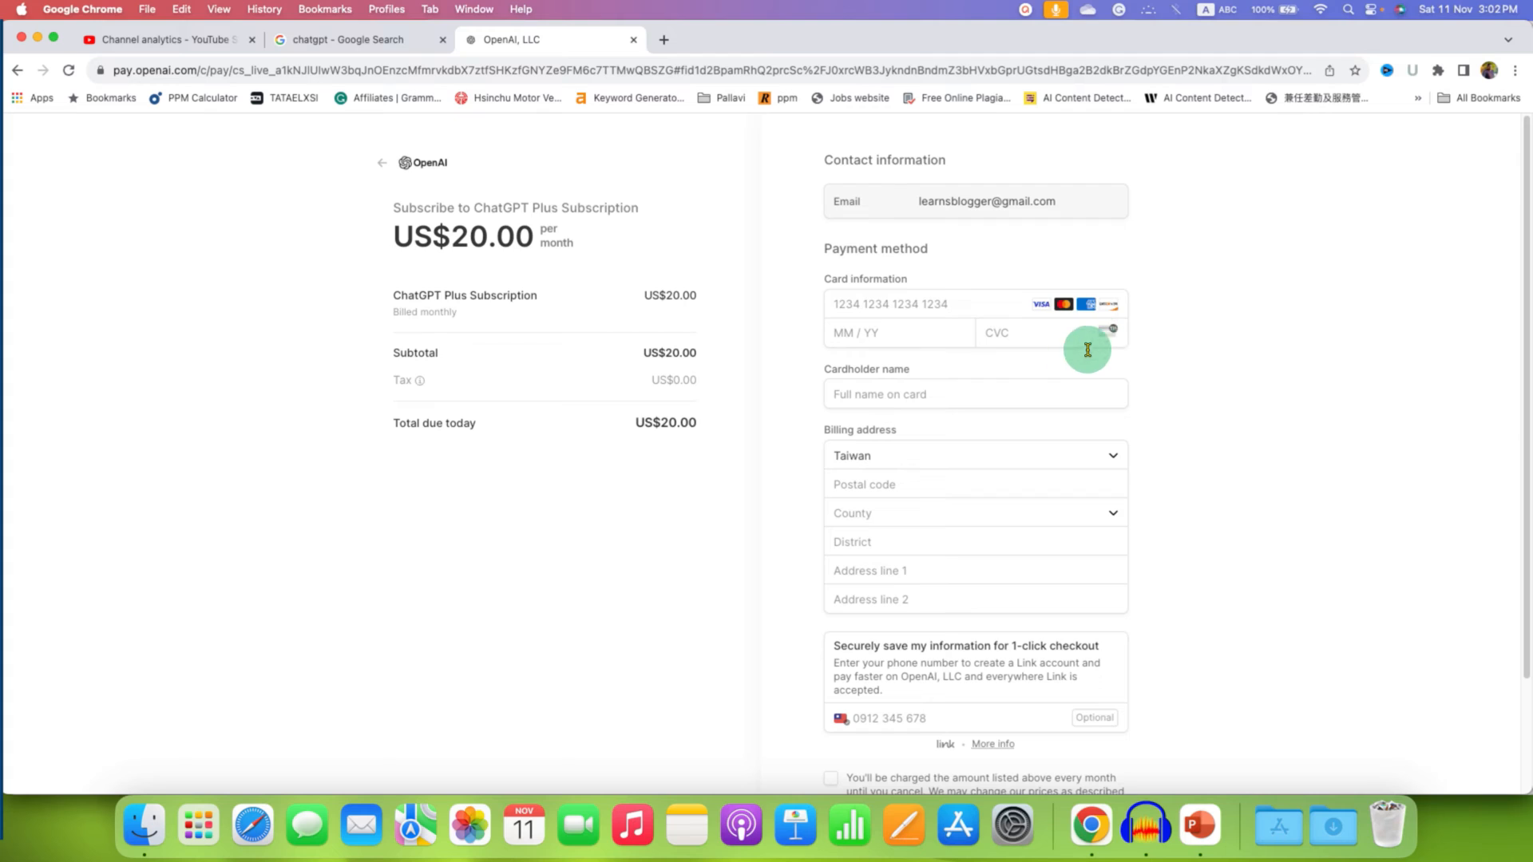
Tick the recurring monthly charge terms checkbox and click Subscribe for US$20.00
{"action": "left_click", "coordinate": [898, 332]}
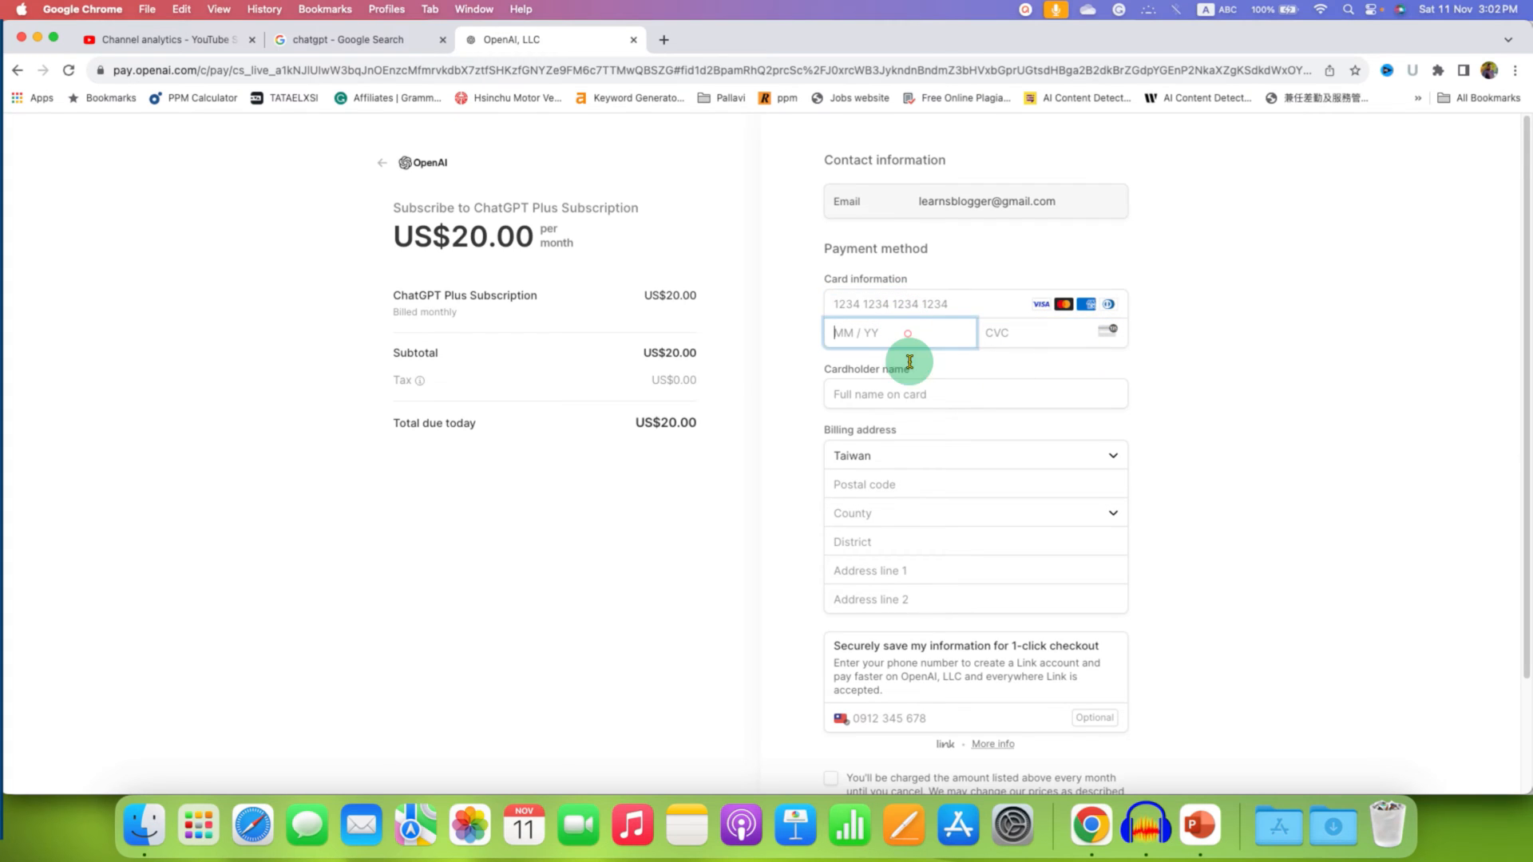
{"action": "left_click", "coordinate": [974, 394]}
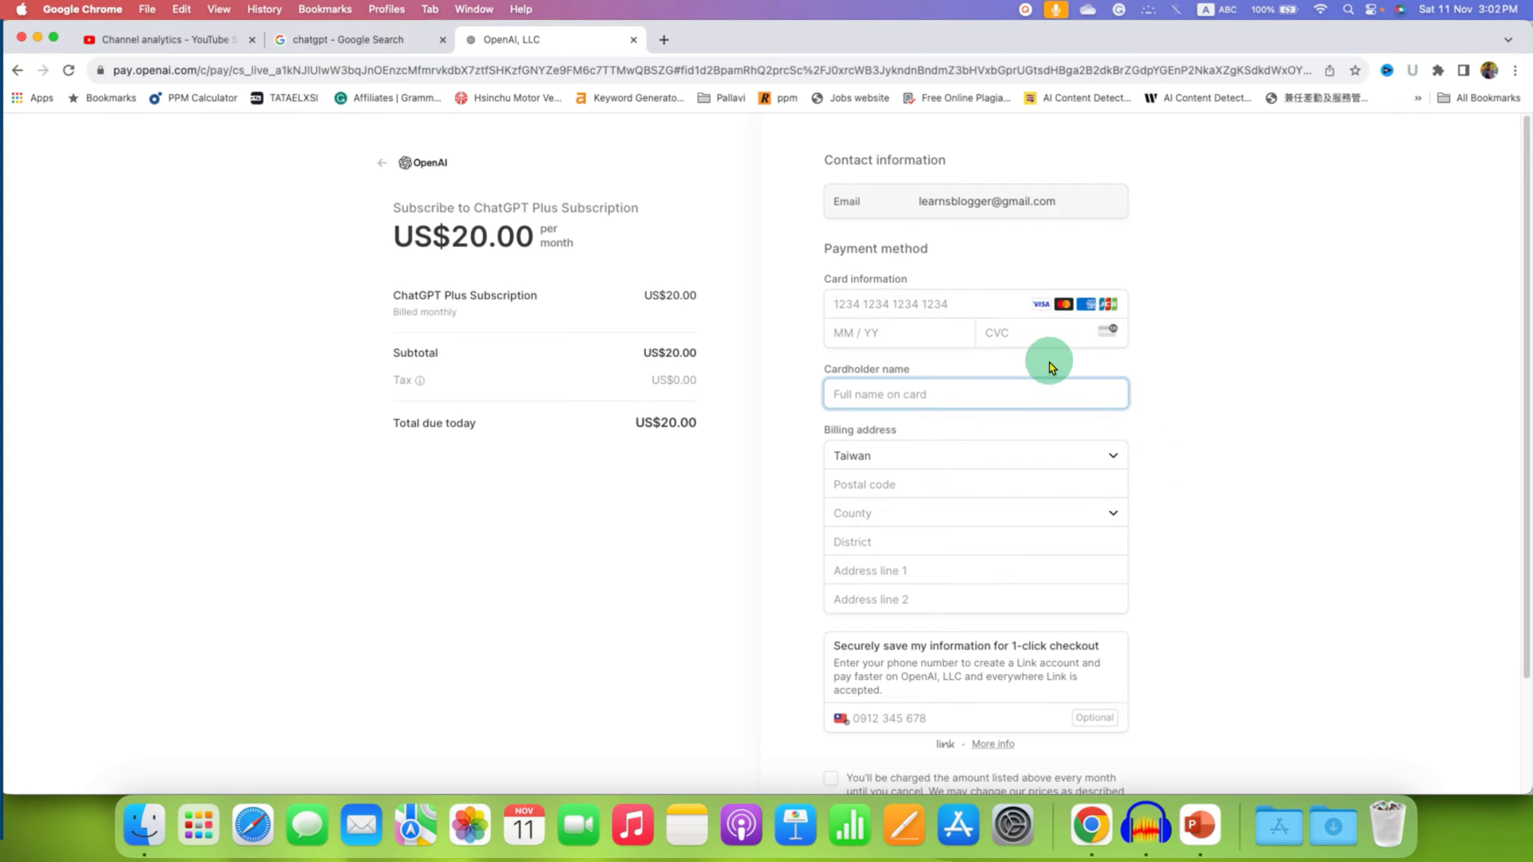
{"action": "scroll", "scroll_direction": "down", "scroll_amount": 3}
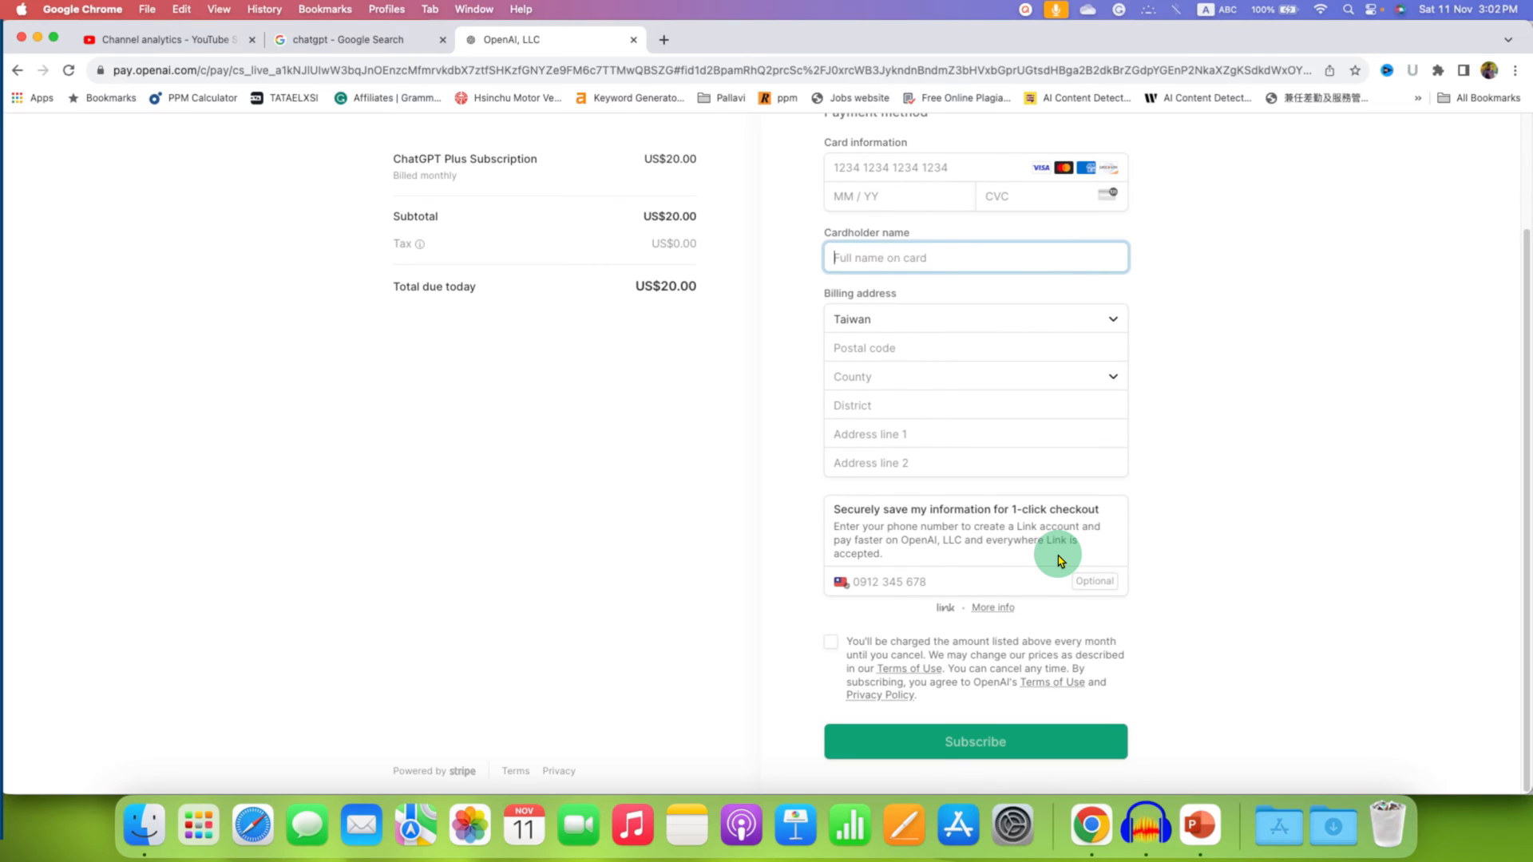
{"action": "left_click", "coordinate": [831, 642]}
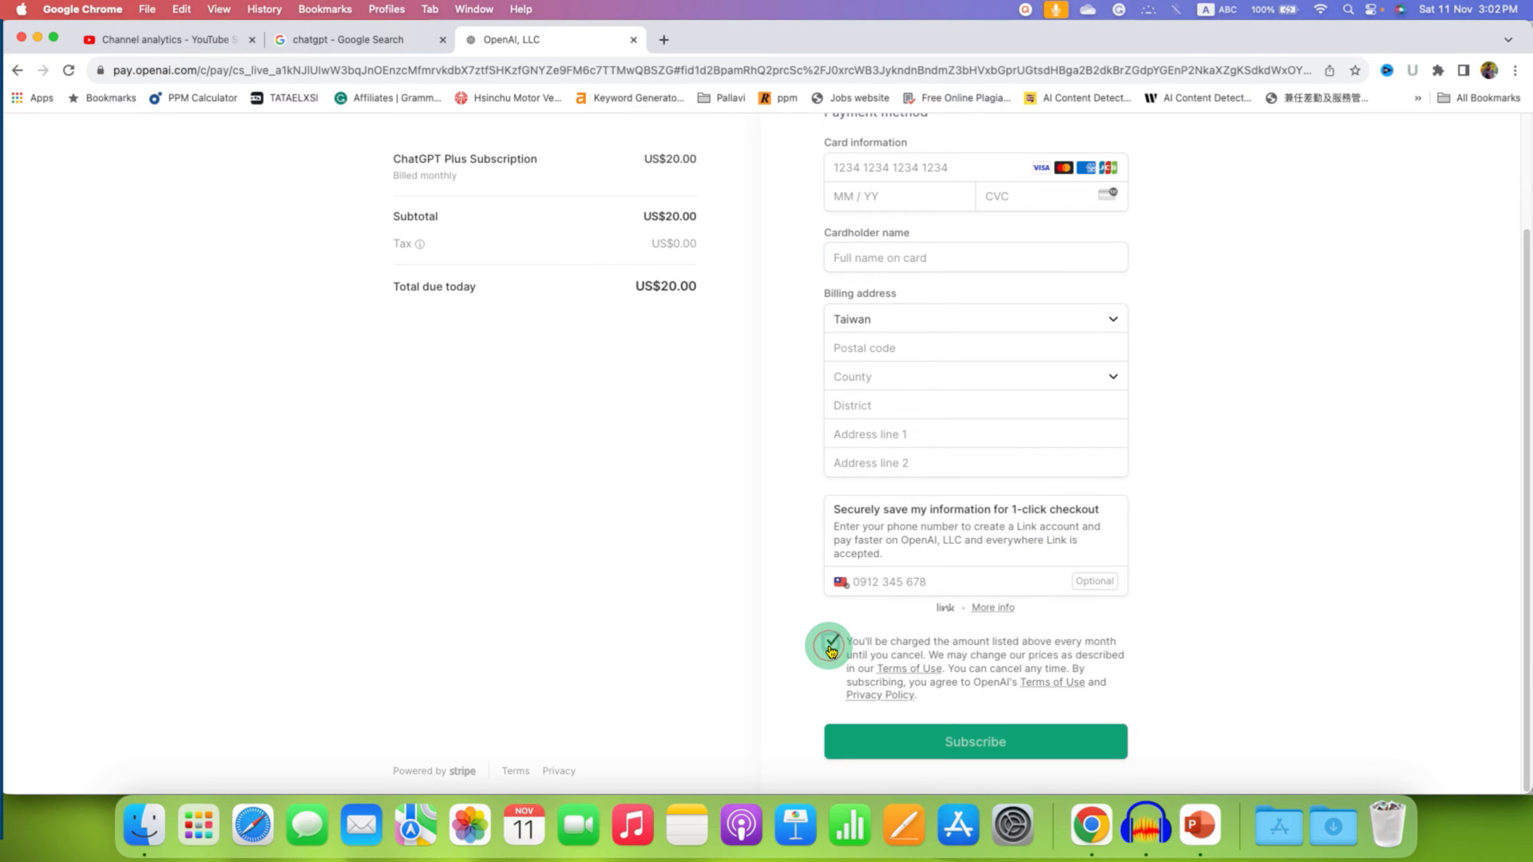
{"action": "left_click", "coordinate": [831, 641]}
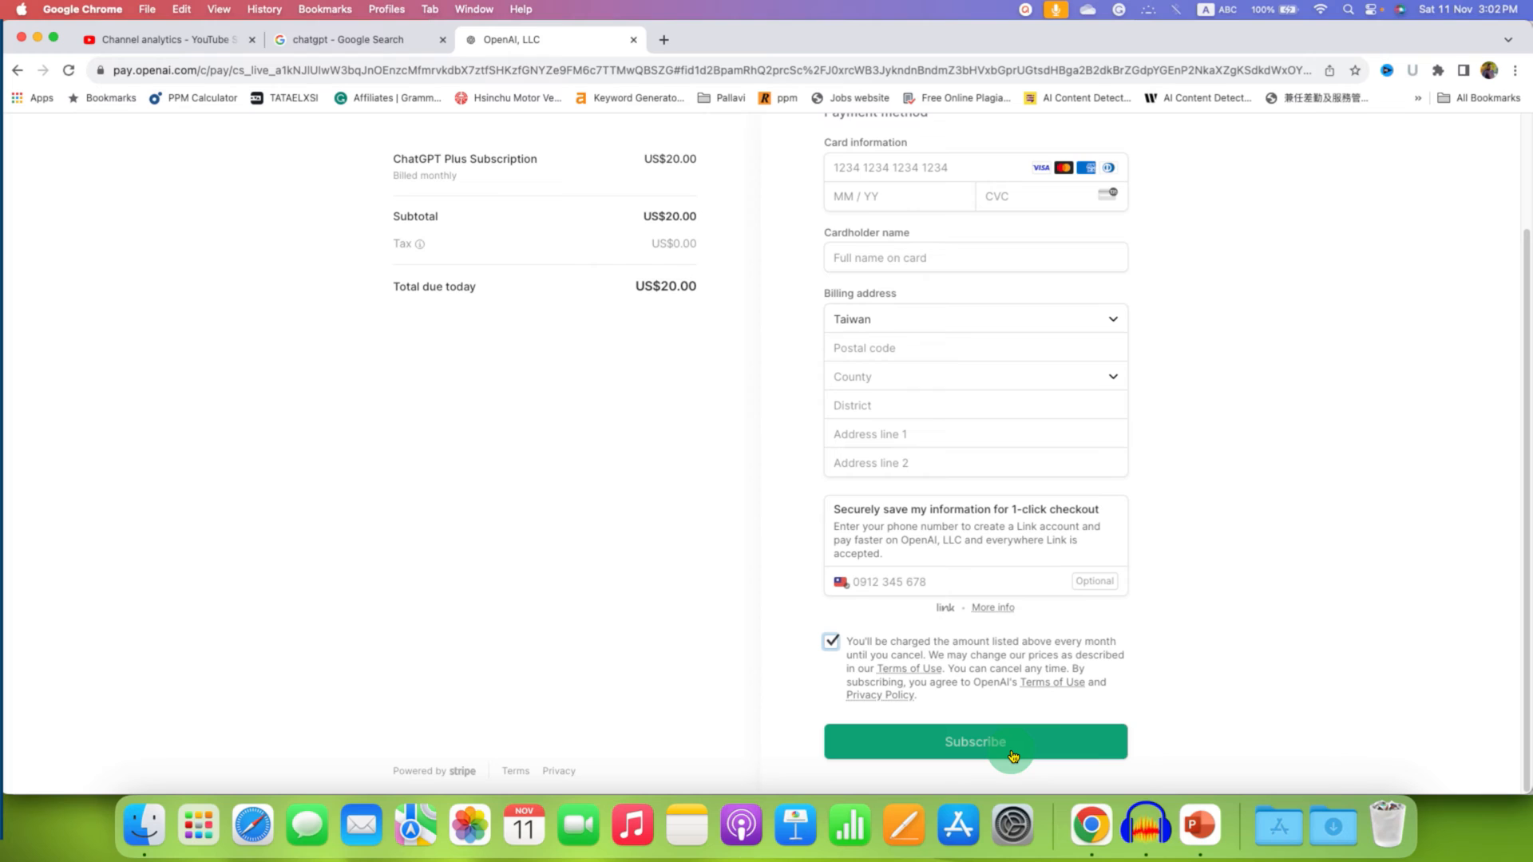
{"action": "scroll", "scroll_direction": "up", "scroll_amount": 3}
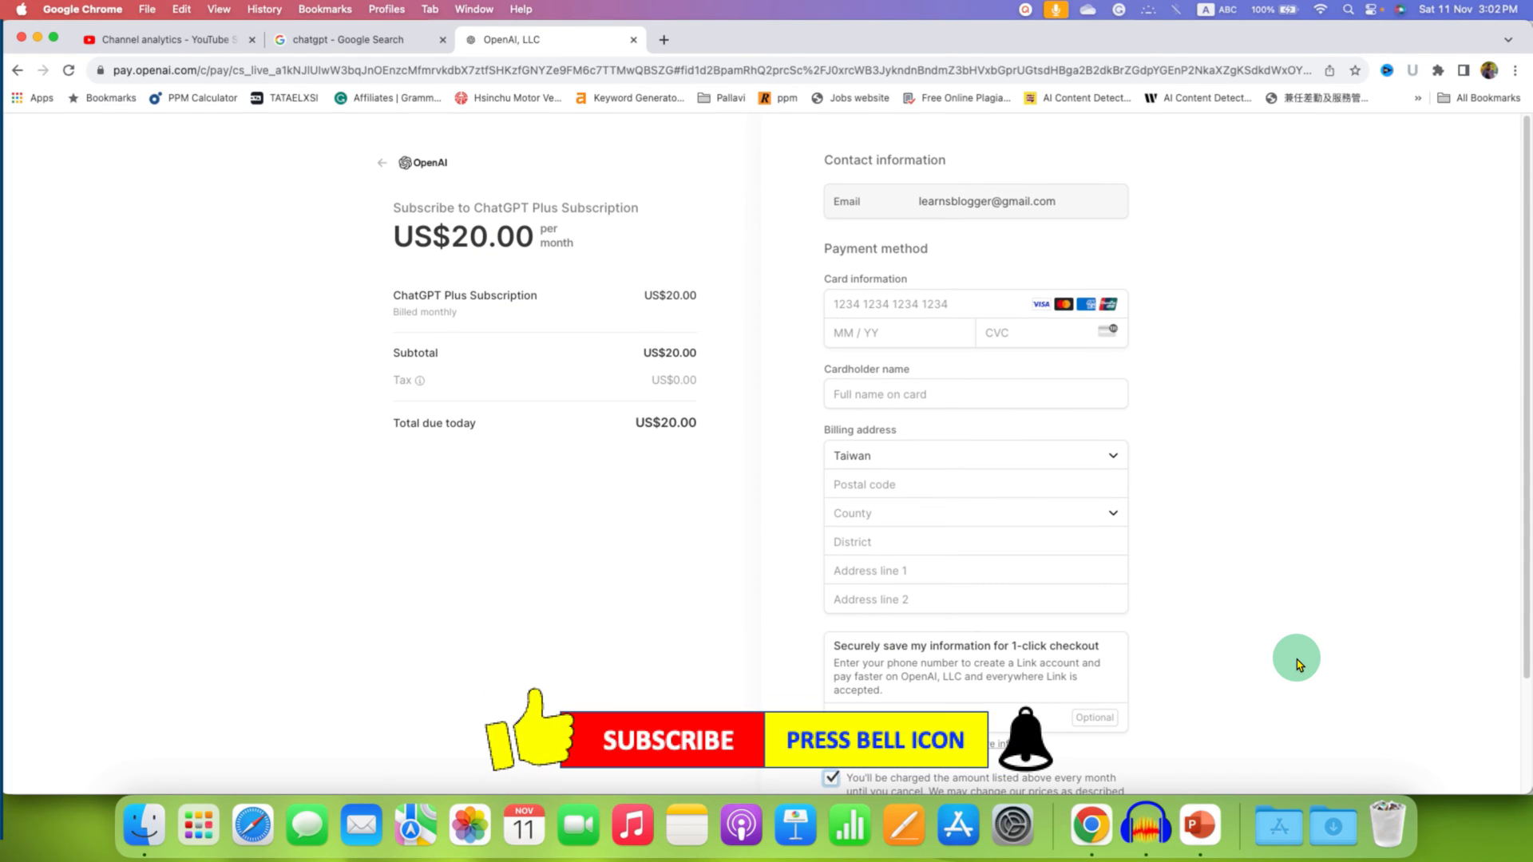
{"action": "mouse_move", "coordinate": [1471, 693]}
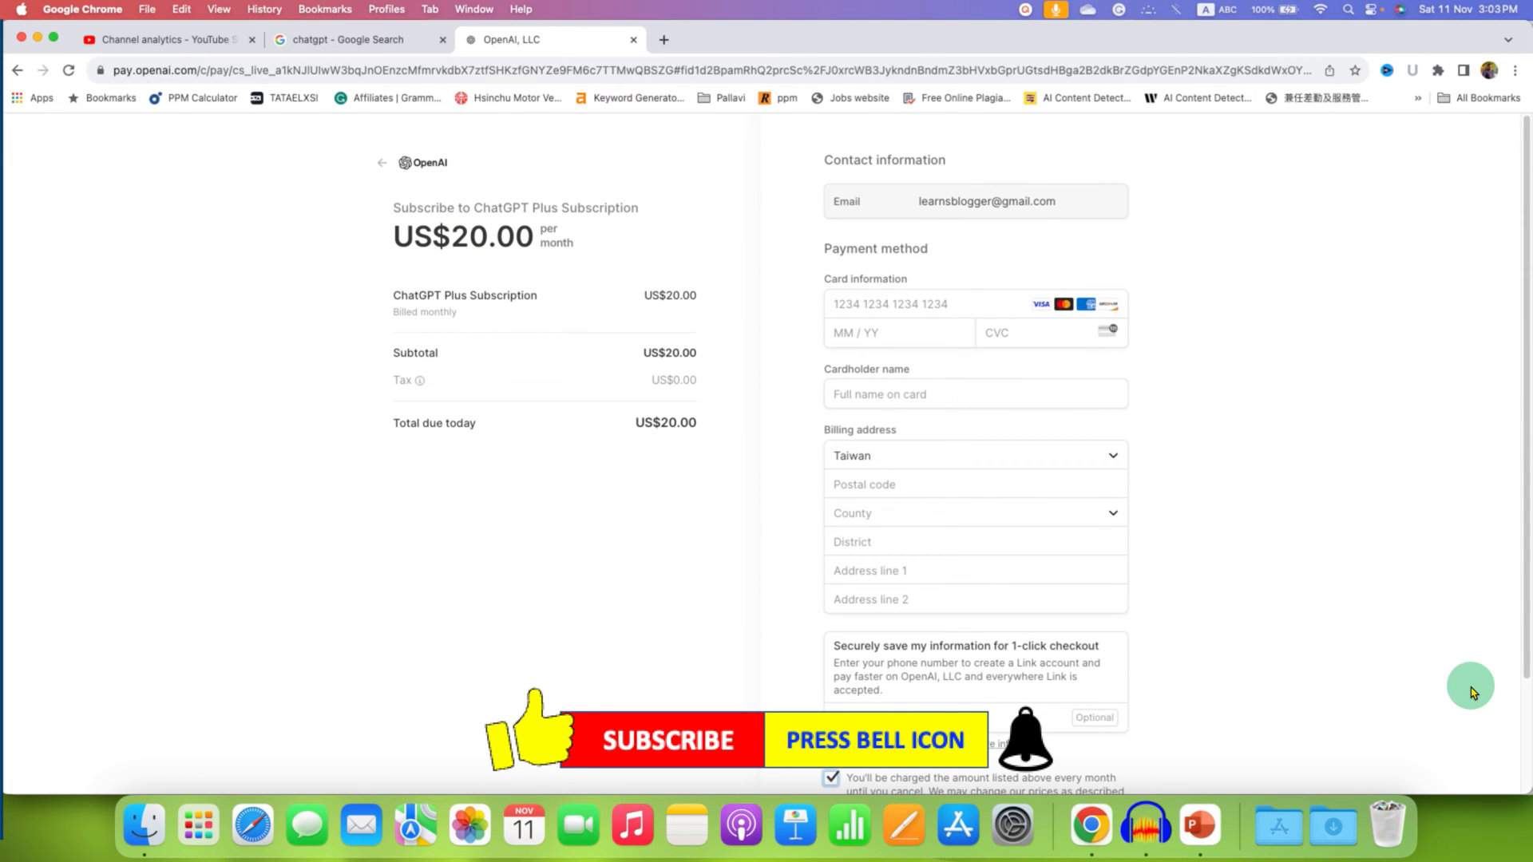